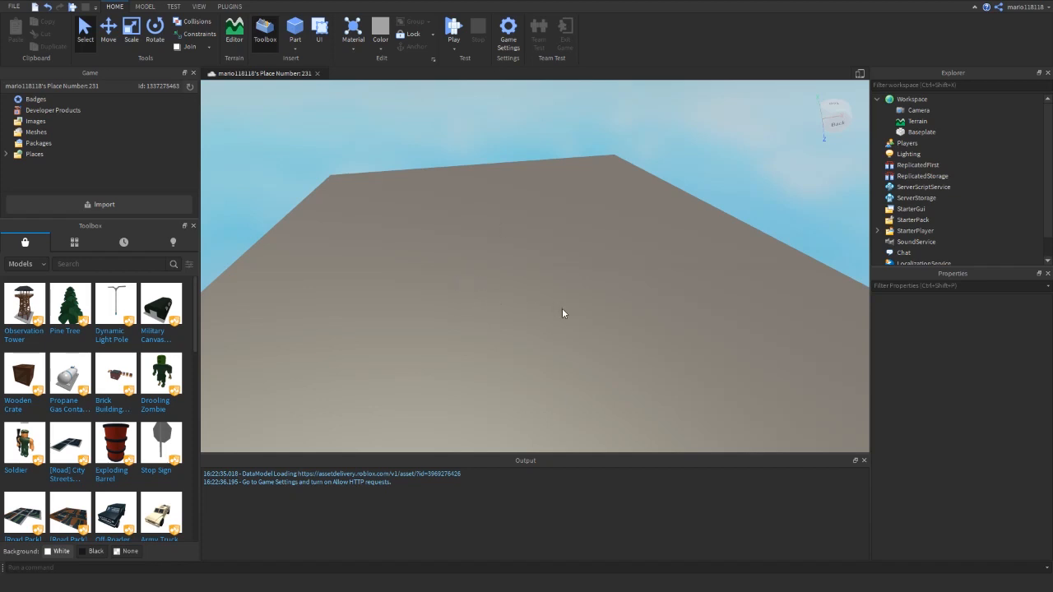
# - Close the Game, Toolbox, Explorer, Properties and Output windows from the View tools
pyautogui.click(200, 6)
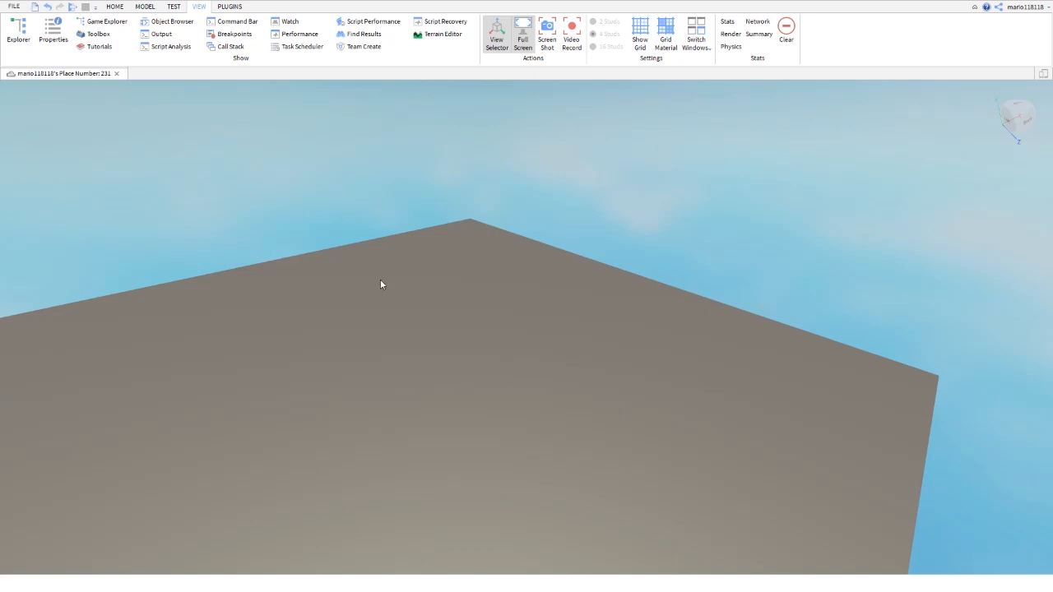
# - Reopen the Game Explorer, Toolbox, Explorer, Properties and Output windows
pyautogui.click(14, 7)
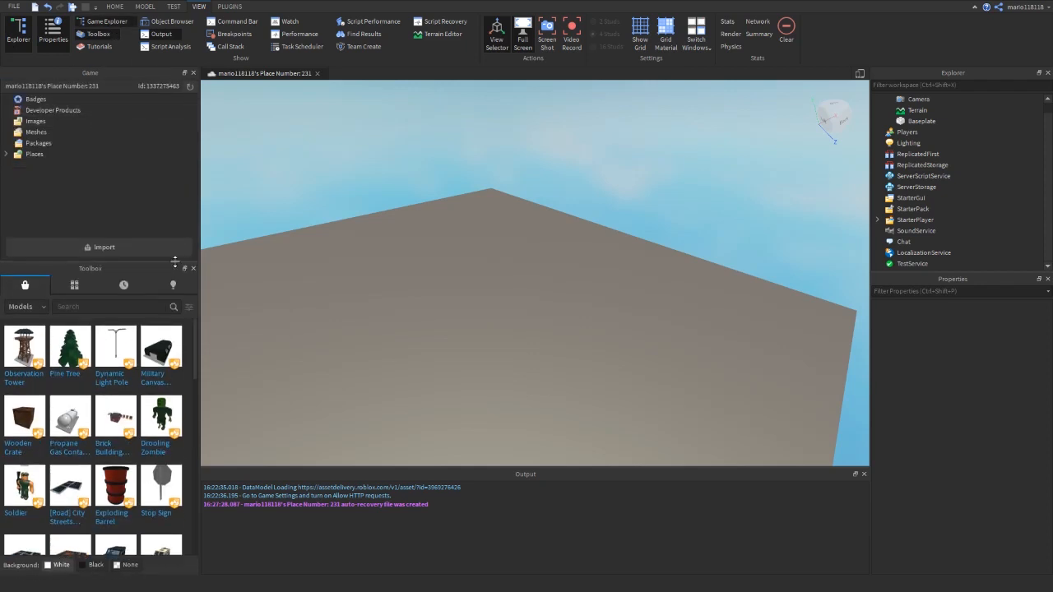
# - Select Baseplate under Workspace with the Rotate tool to show its Dark stone grey Plastic properties
pyautogui.click(6, 154)
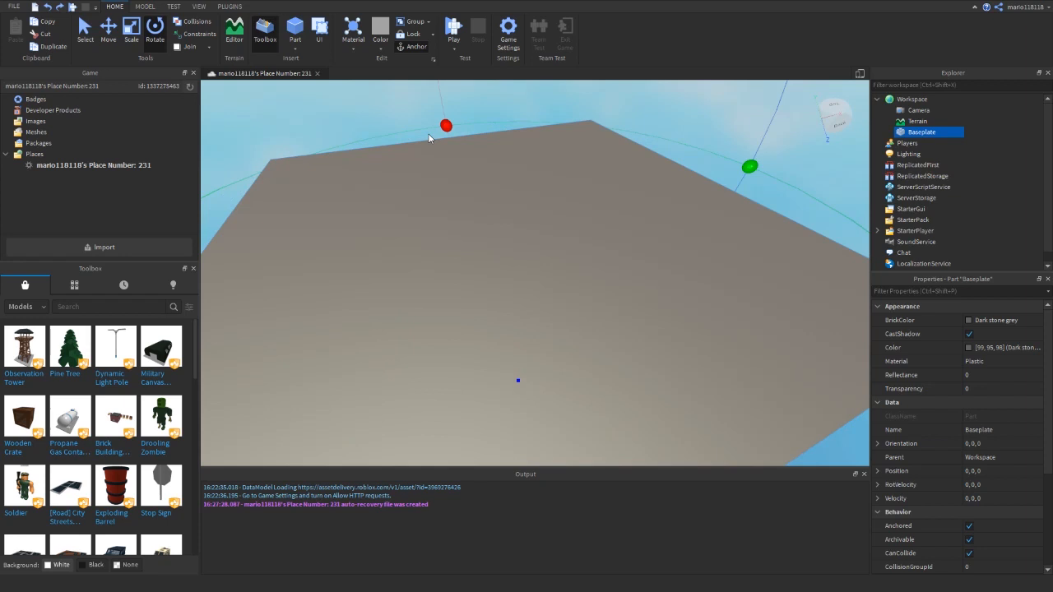
# - Show the Model tools with 45-degree rotation and 1-stud movement snapping
pyautogui.click(145, 6)
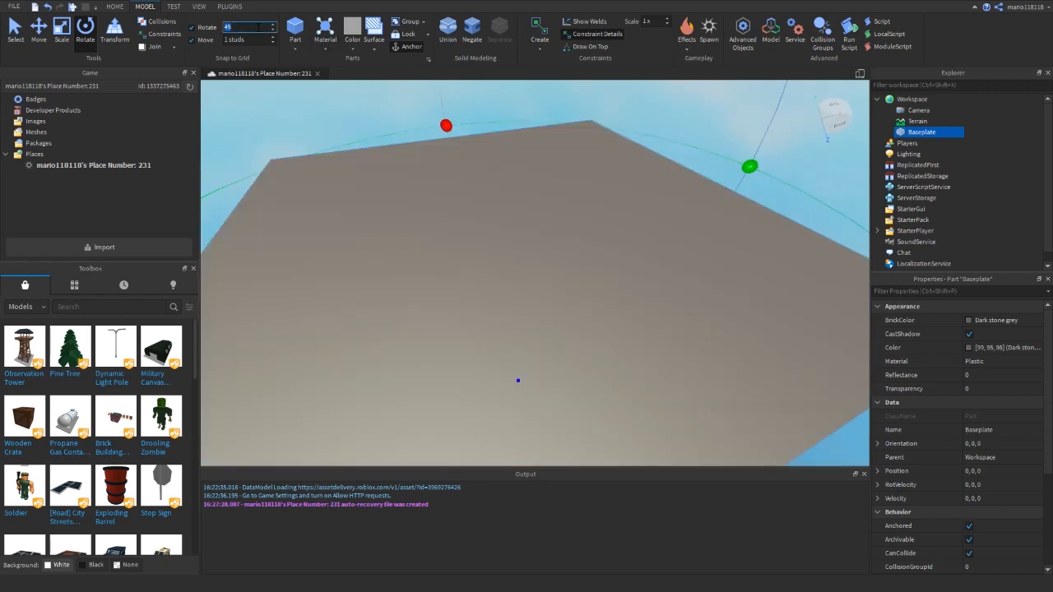
# - Start a Play test so the avatar stands on the baseplate
pyautogui.click(173, 7)
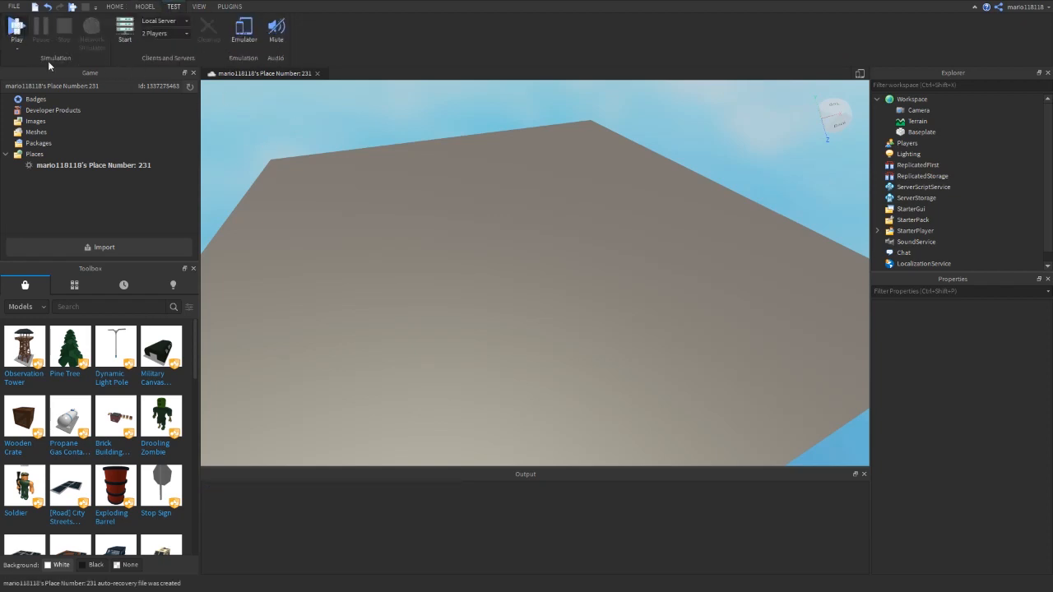
pyautogui.click(16, 28)
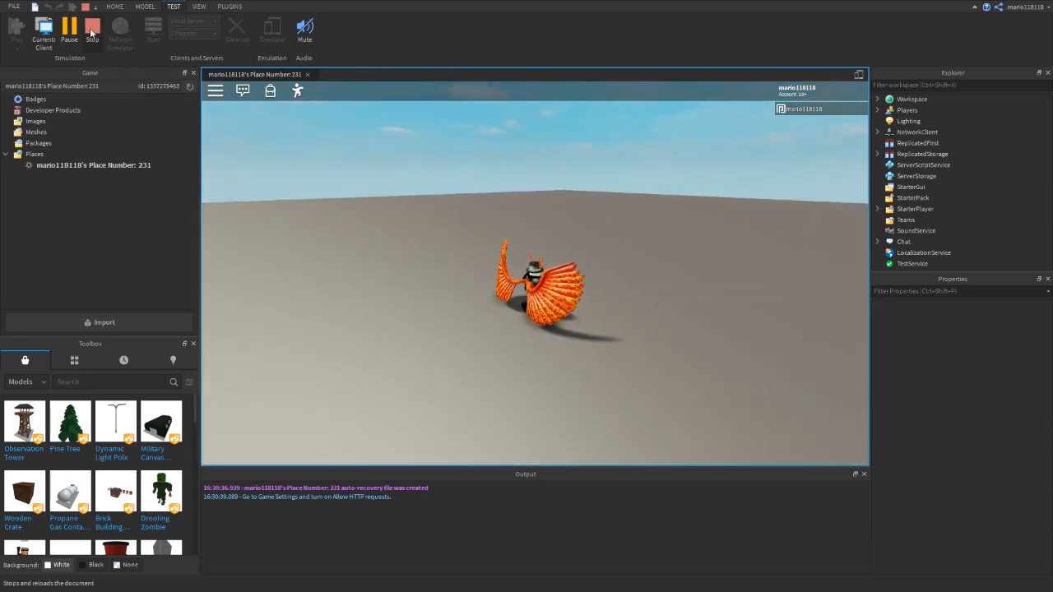
pyautogui.click(92, 28)
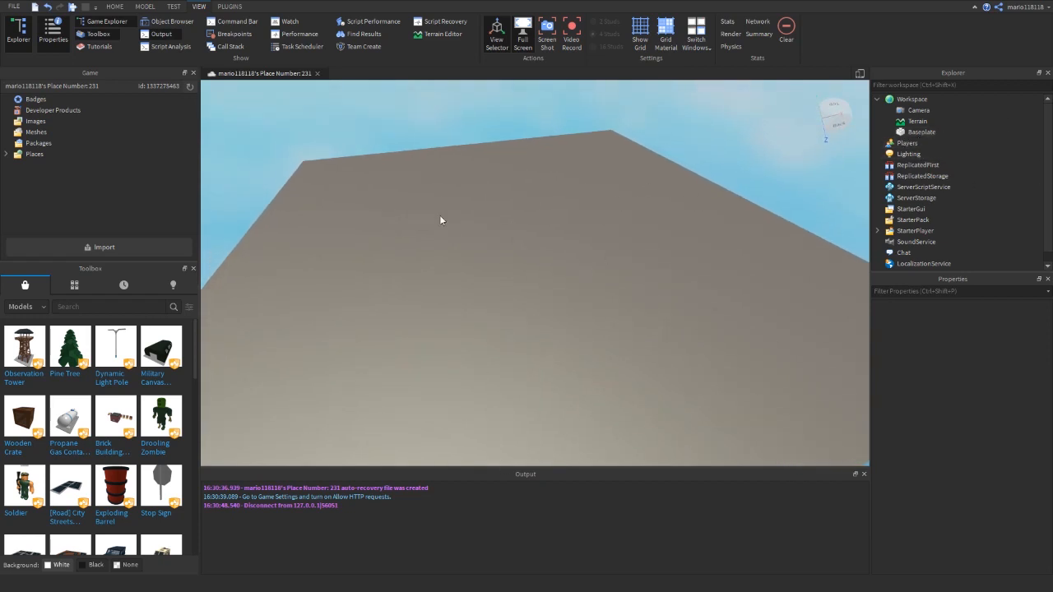
# - Select the services from Players through TestService to review their combined properties
pyautogui.click(922, 132)
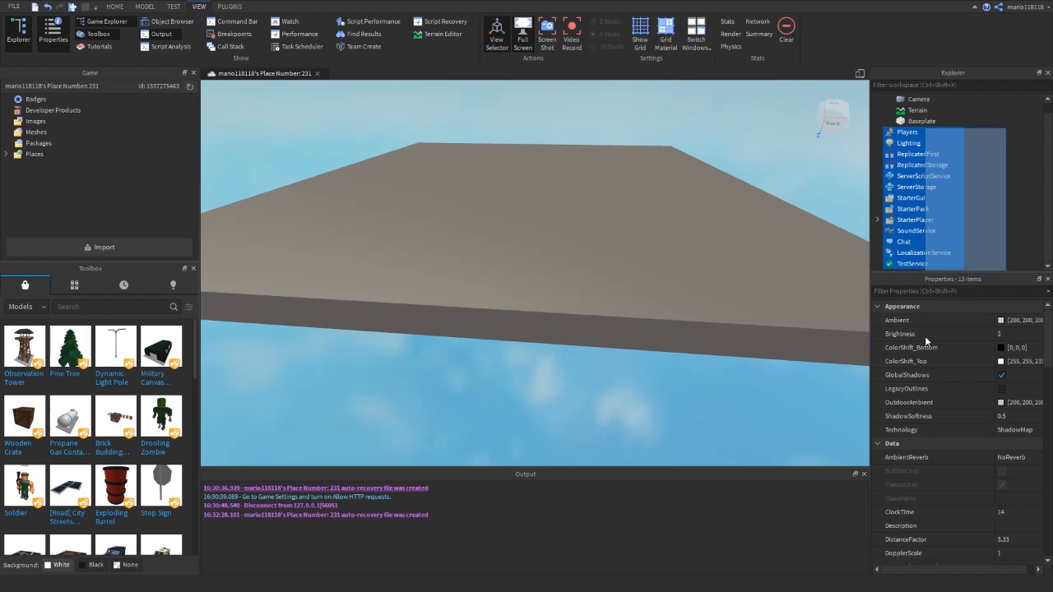
# - Select Lighting and set FogEnd to 1000 so the distant baseplate fades into haze
pyautogui.click(1009, 167)
pyautogui.write('1000')
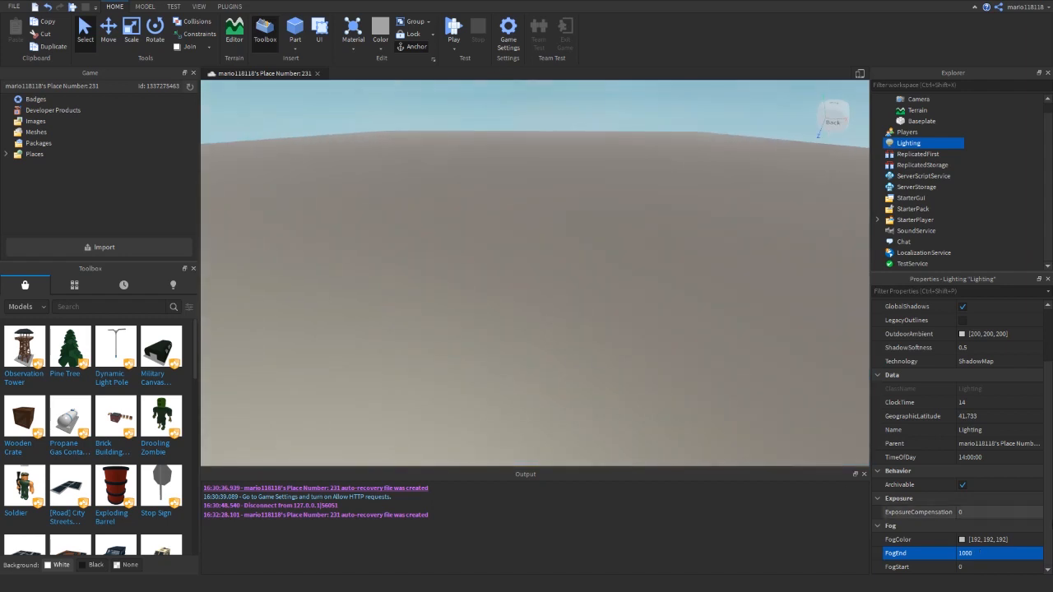
# - Set the Lighting FogColor to white and adjust the FogEnd distance
pyautogui.click(962, 539)
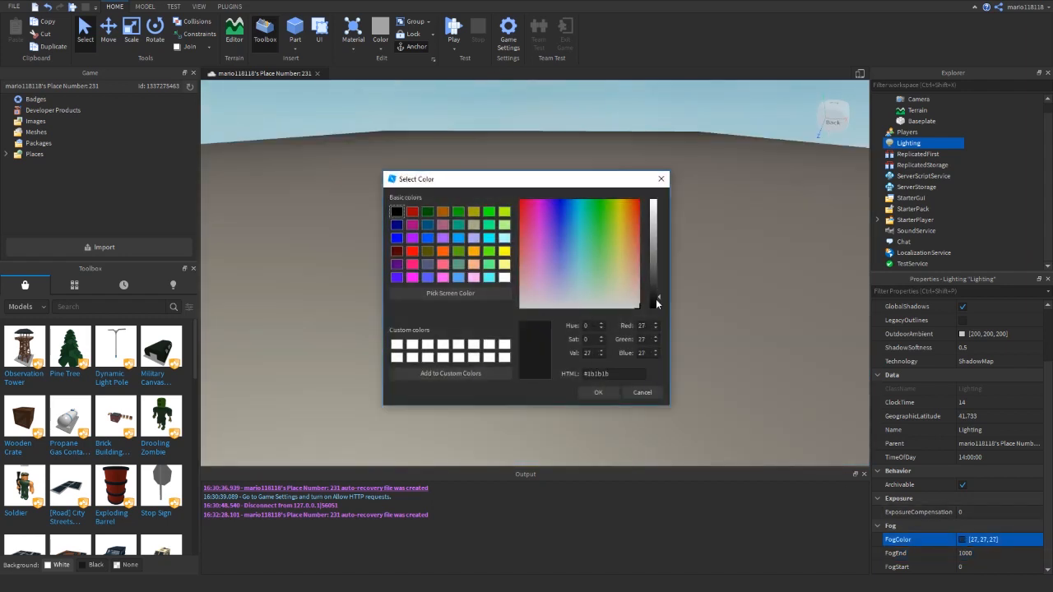
pyautogui.click(599, 393)
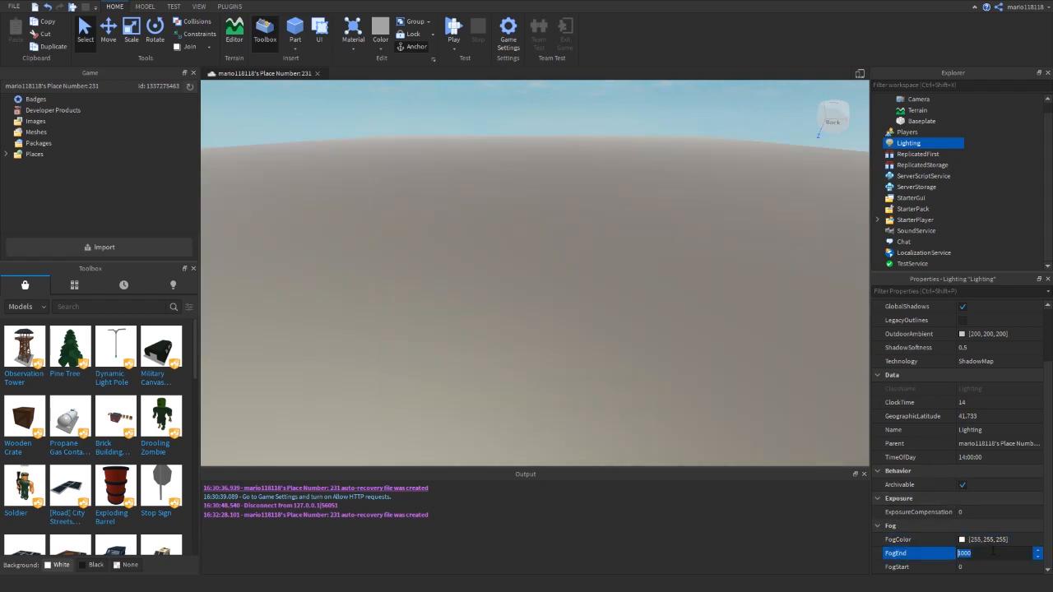
pyautogui.click(907, 131)
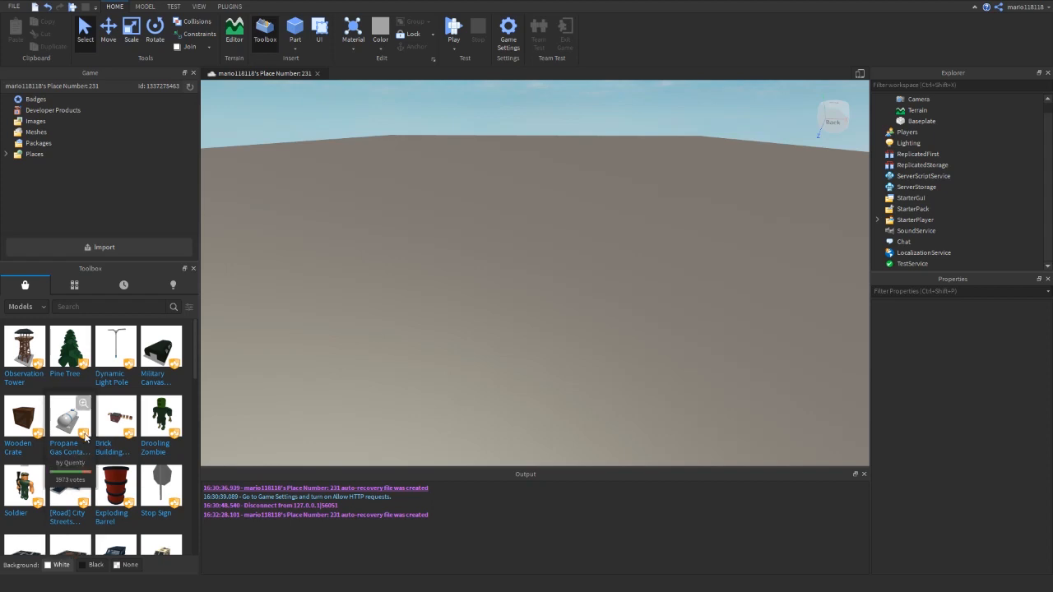
# - Insert the Pine Tree model from the Toolbox onto the baseplate in Workspace
pyautogui.click(70, 346)
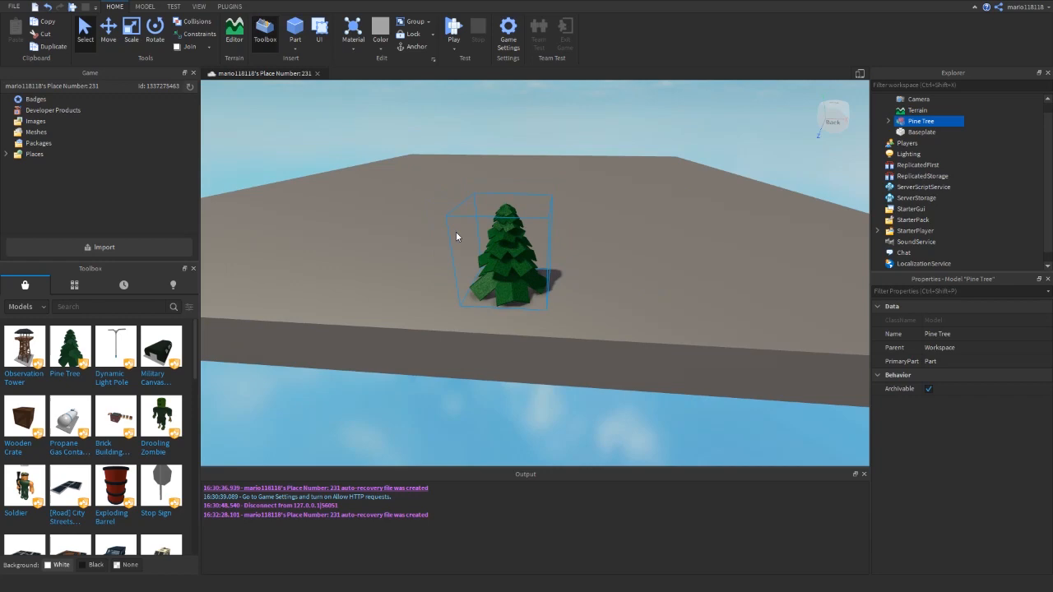